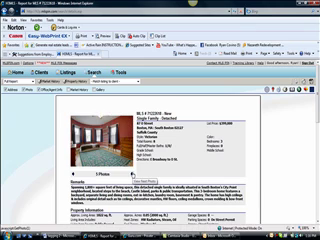
{"action": "scroll", "scroll_direction": "down", "scroll_amount": 3}
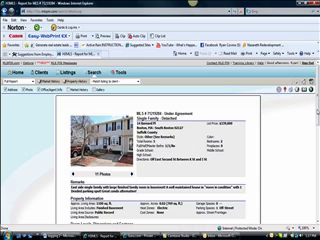
{"action": "scroll", "scroll_direction": "down", "scroll_amount": 3}
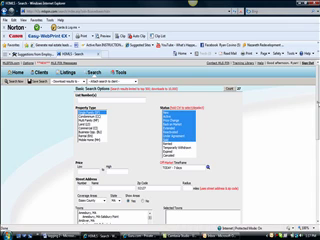
{"action": "scroll", "scroll_direction": "down", "scroll_amount": 3}
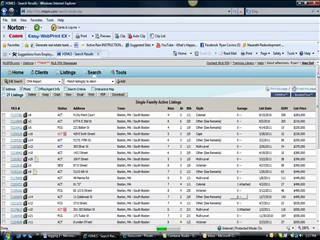
{"action": "scroll", "scroll_direction": "down", "scroll_amount": 3}
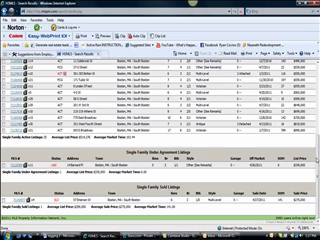